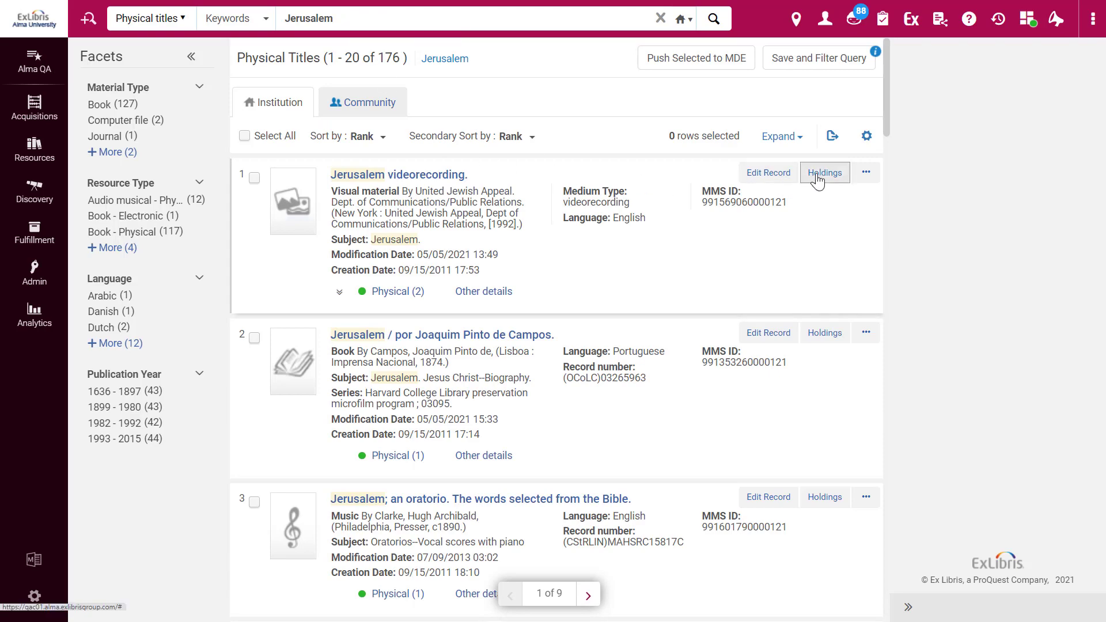
Step: View the empty item list of the Jerusalem videorecording's DVD1 holding
left_click(824, 172)
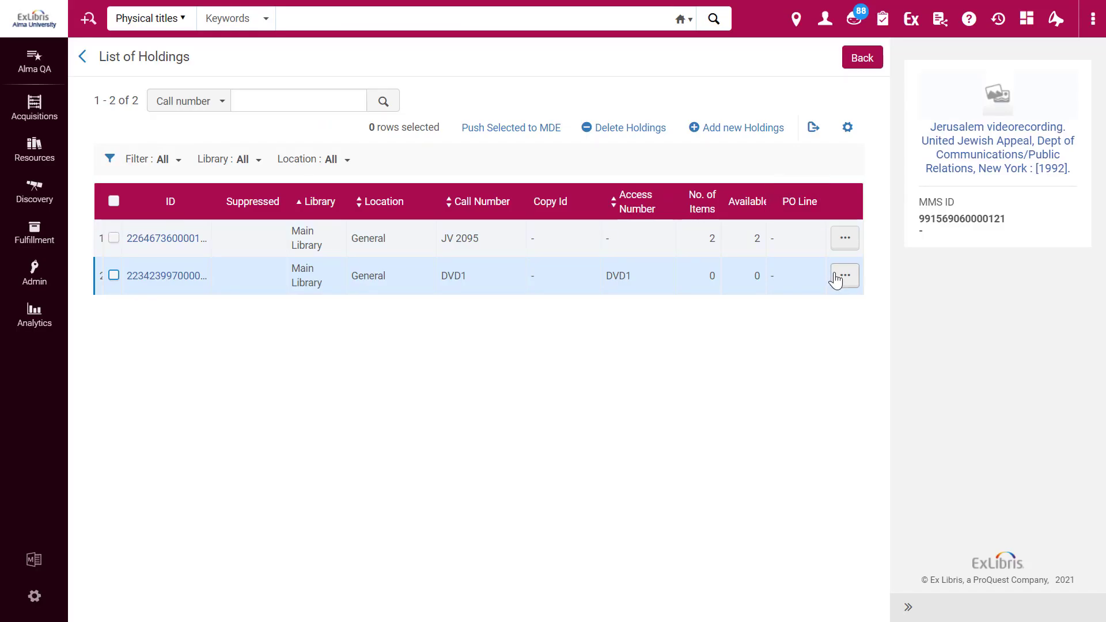
left_click(844, 275)
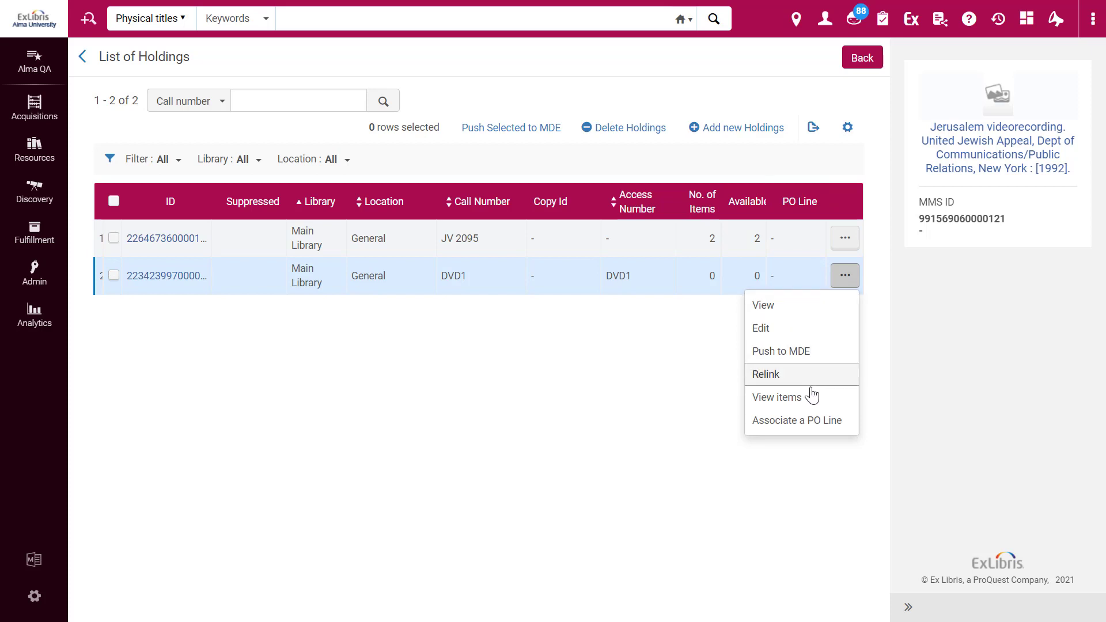
left_click(776, 397)
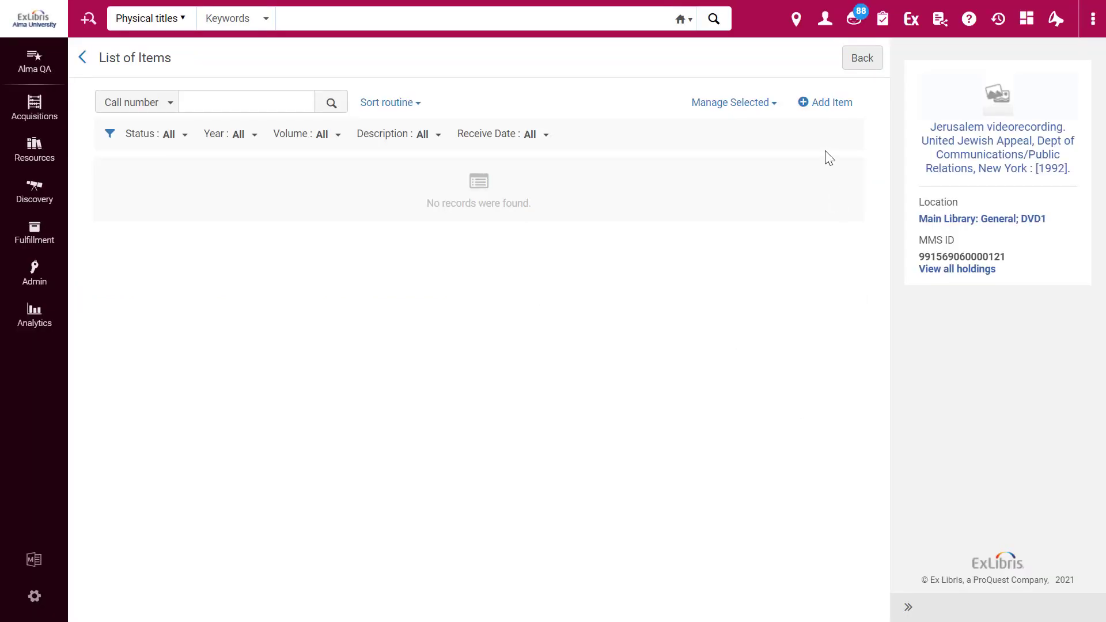
Step: Add a new item to the DVD1 holding with call number prefix DVD
left_click(824, 102)
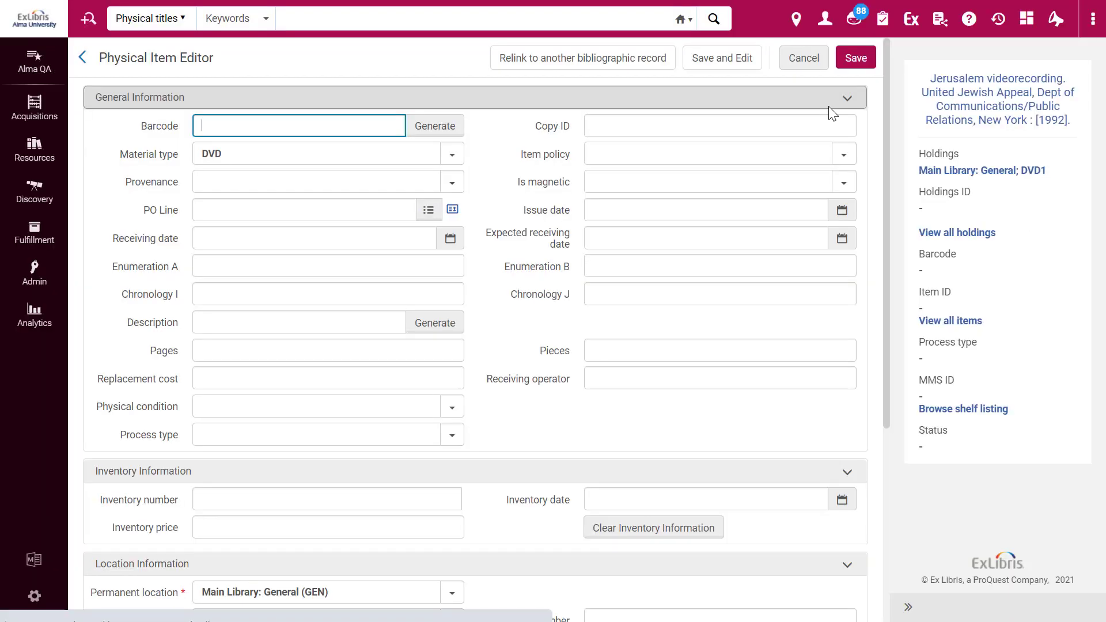
scroll("down", 3)
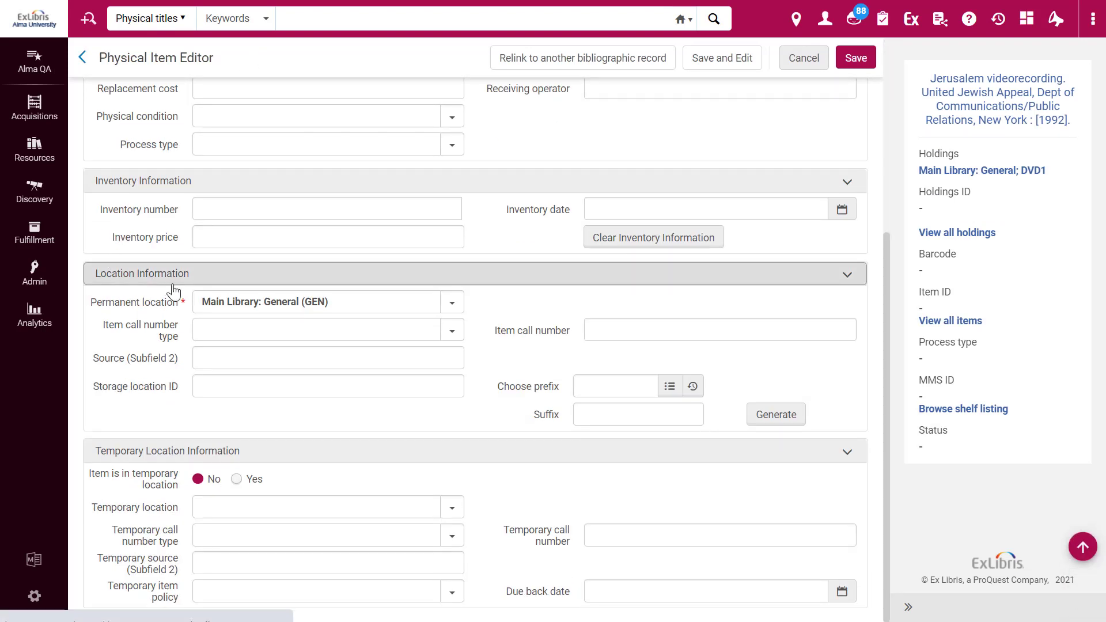
left_click(718, 329)
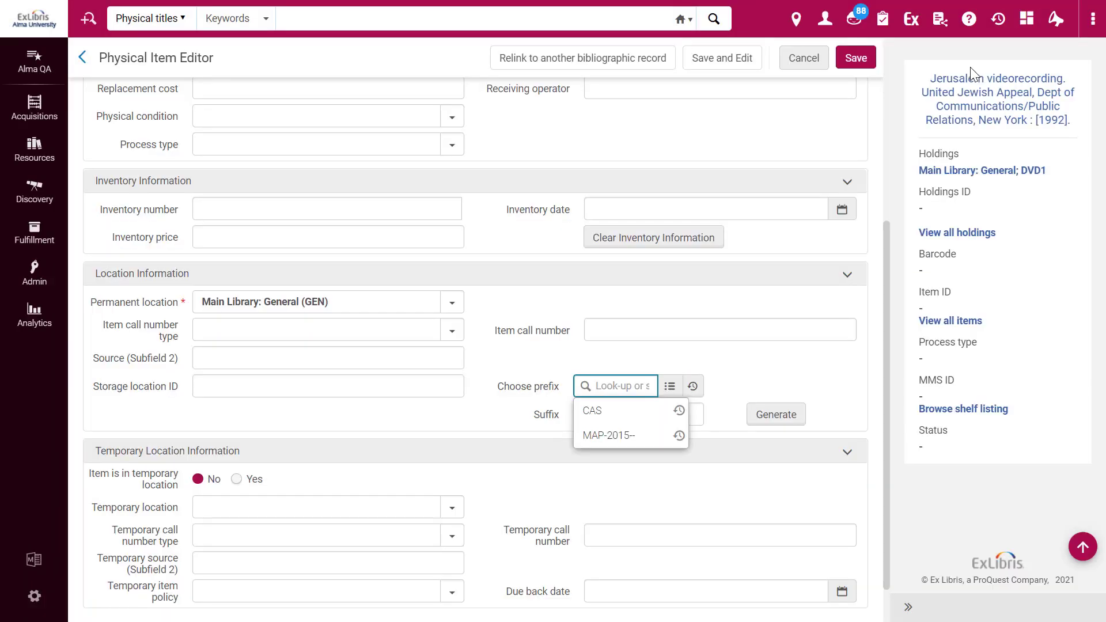
type("DVD")
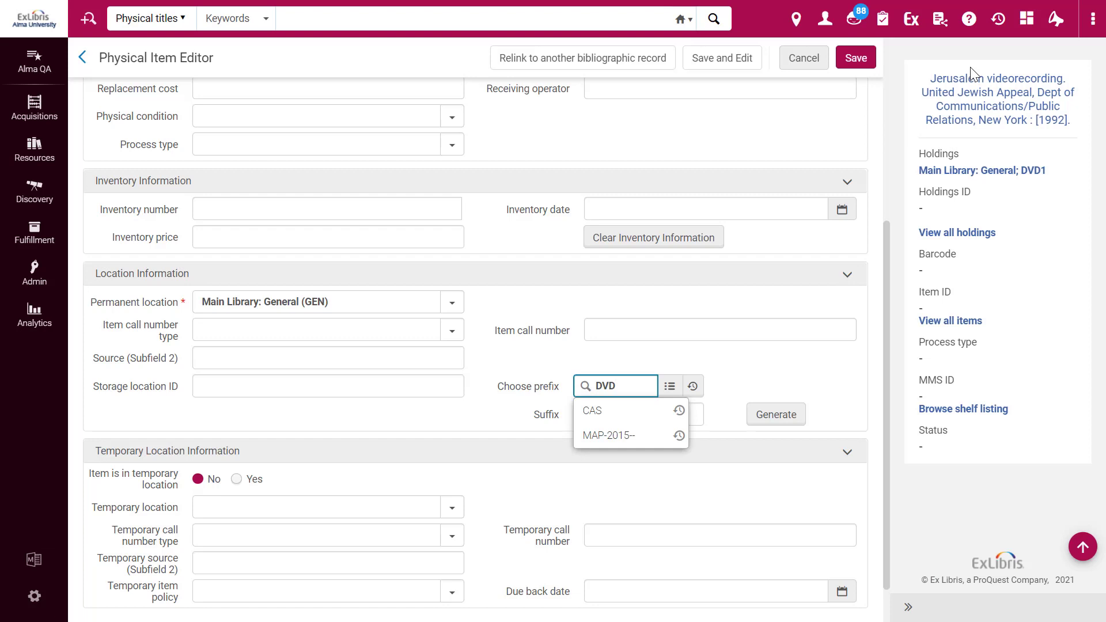
left_click(786, 374)
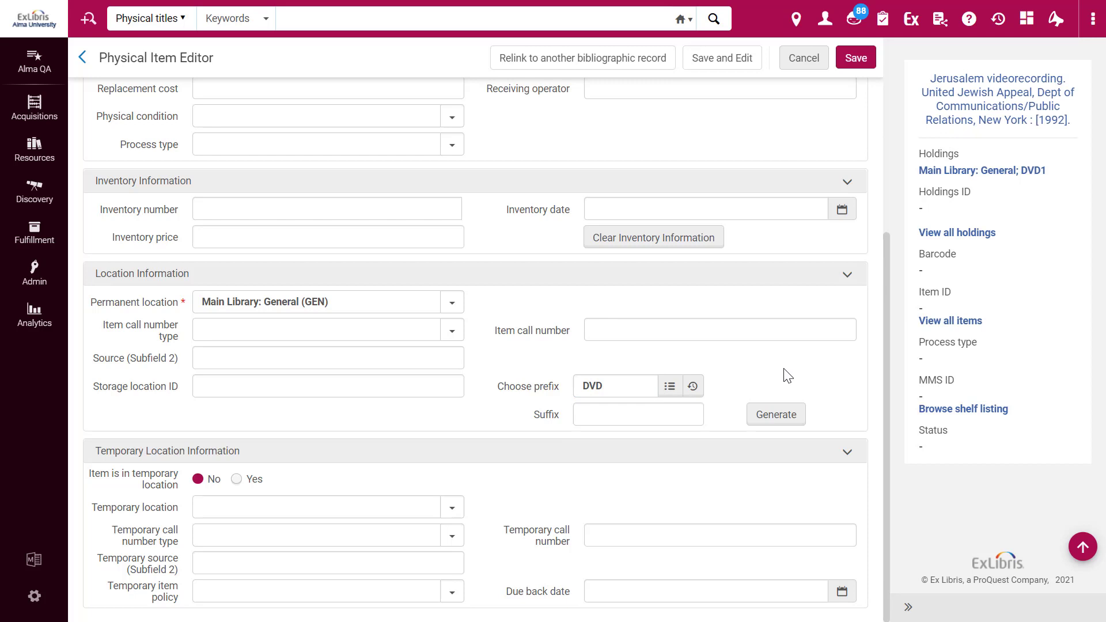
Step: Set the item call number suffix to DuP and generate call number DVD4DuP
left_click(638, 414)
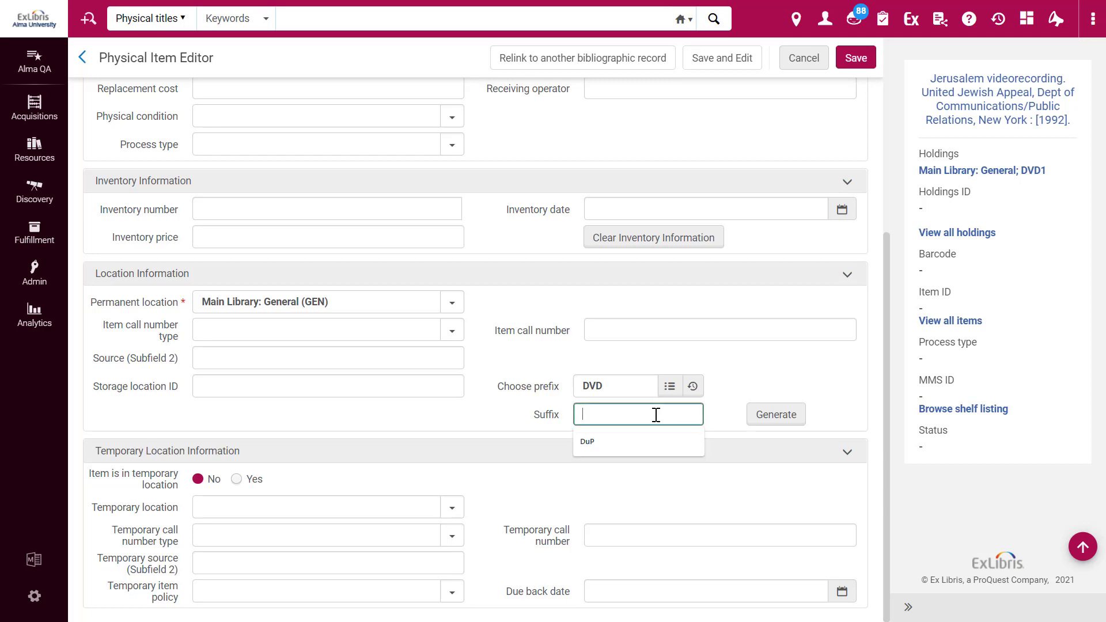
left_click(588, 441)
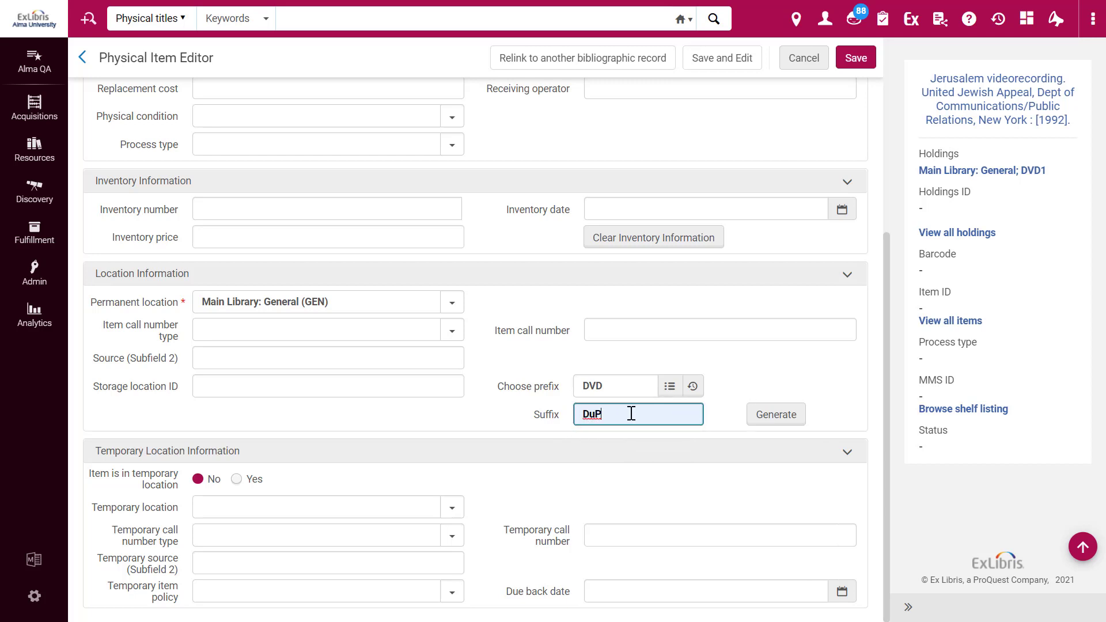
left_click(776, 414)
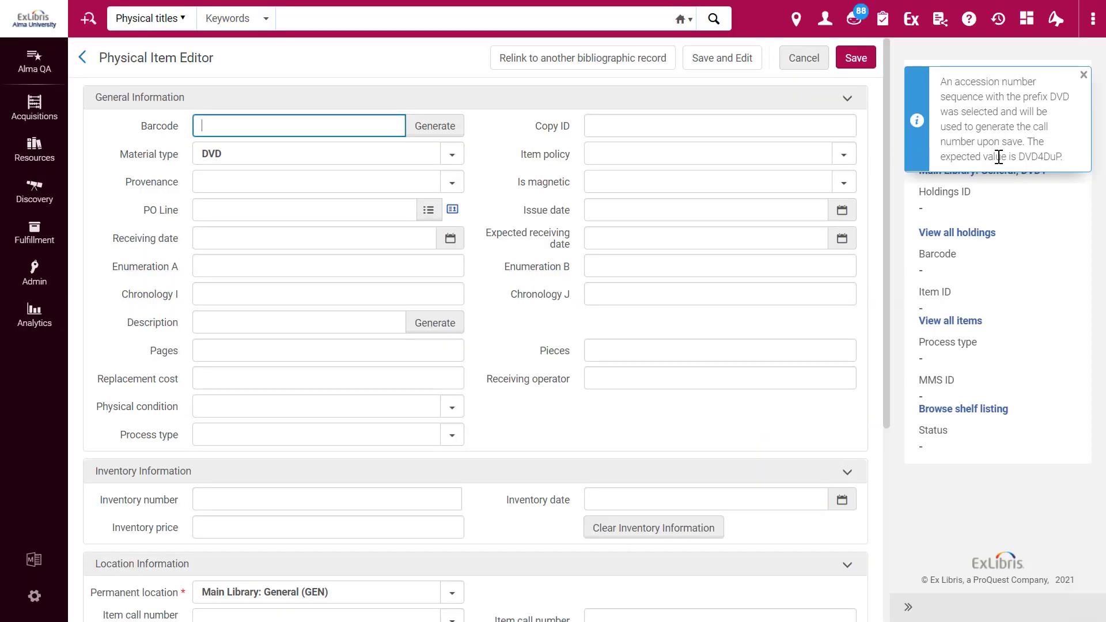
mouse_move(1020, 173)
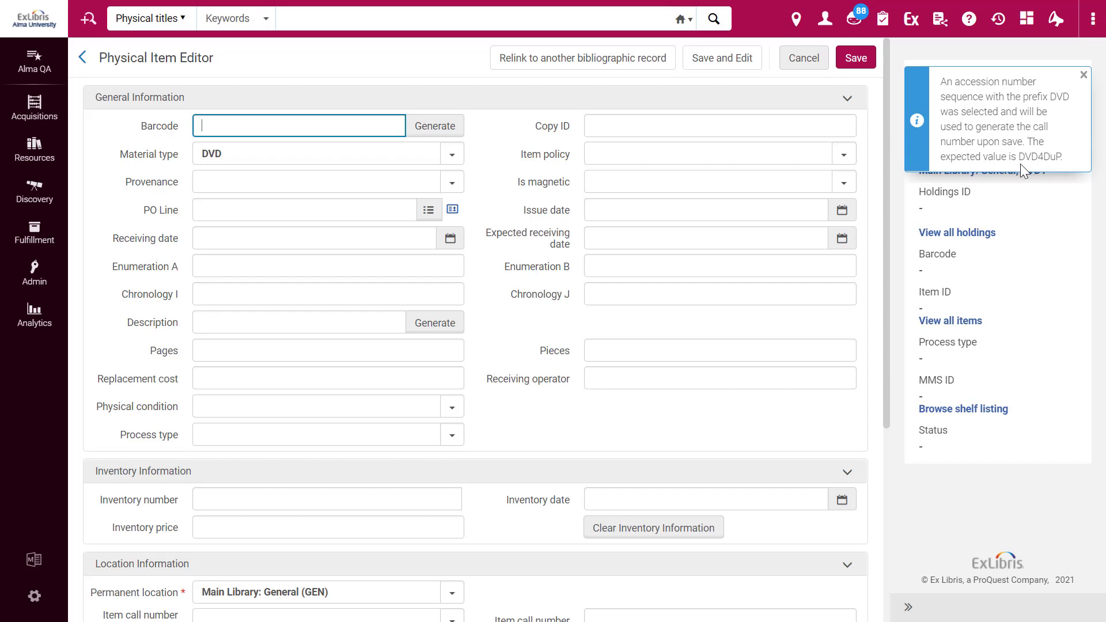
Step: Save the DVD4DuP item and dismiss the success message
left_click(856, 57)
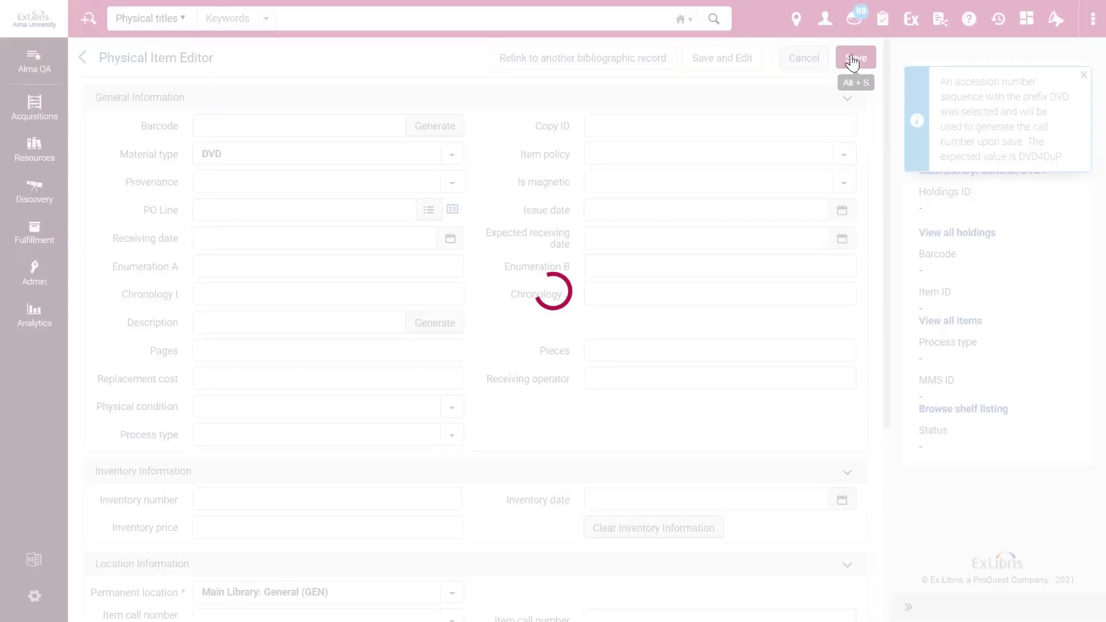
left_click(856, 58)
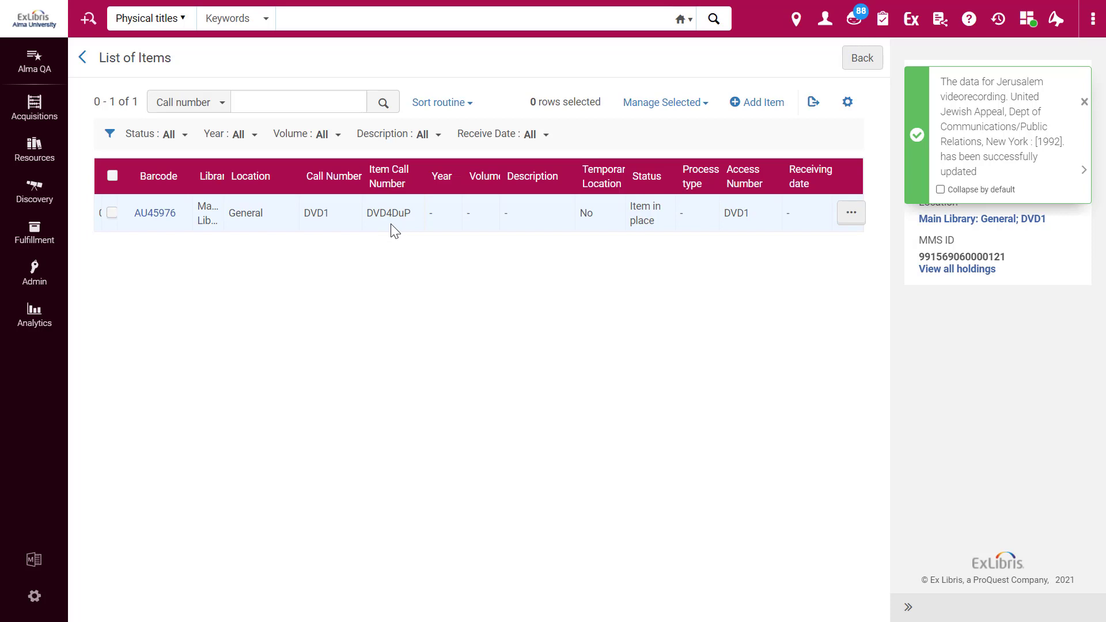
left_click(1084, 100)
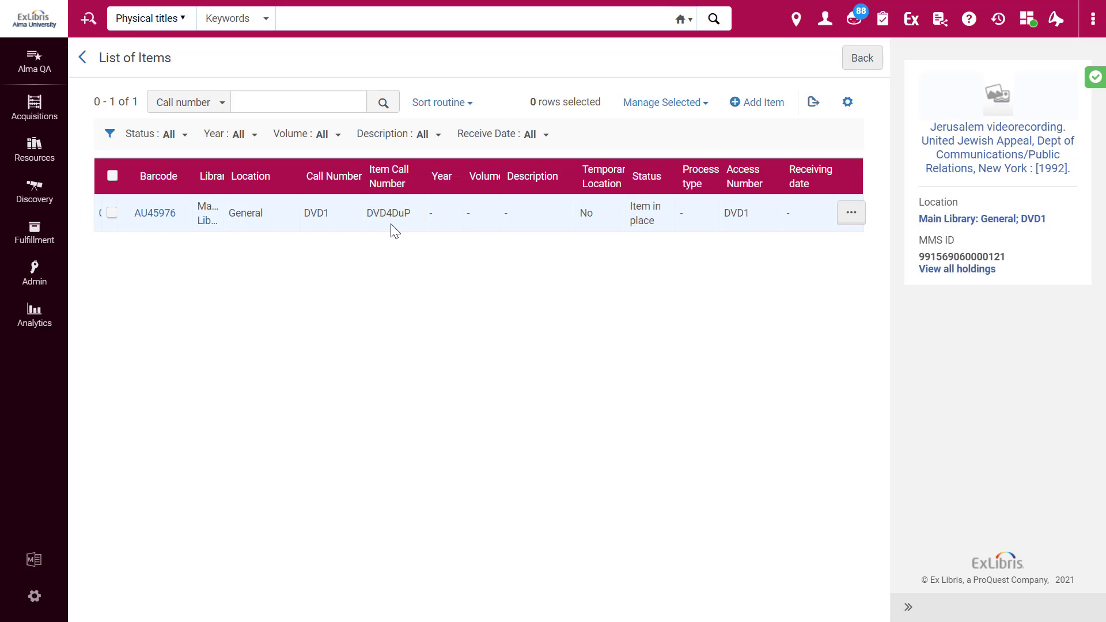
mouse_move(369, 224)
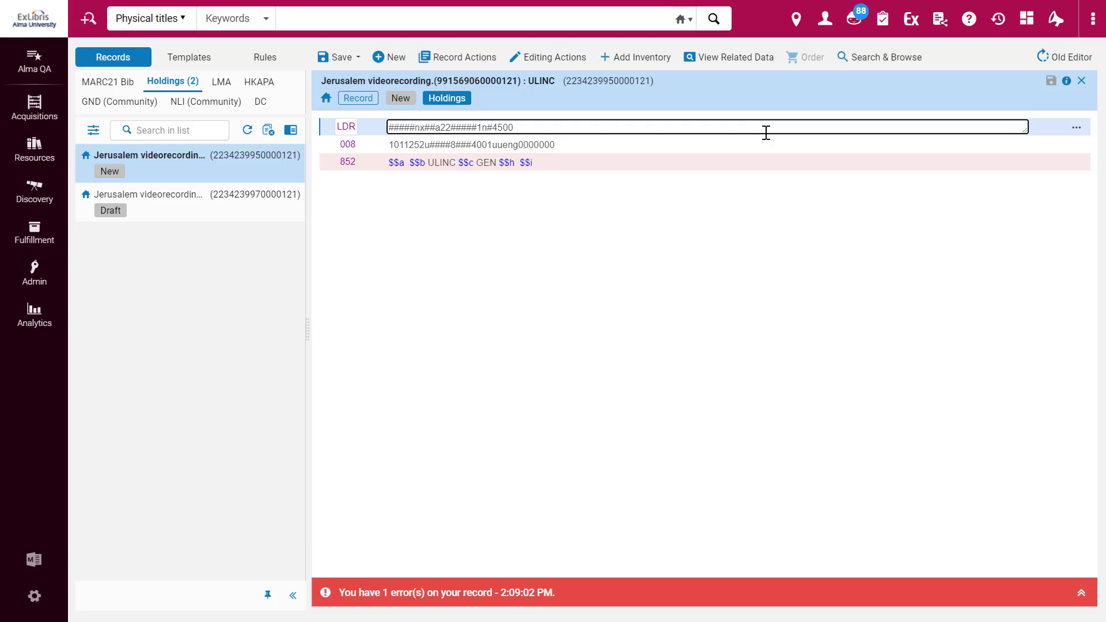
mouse_move(513, 237)
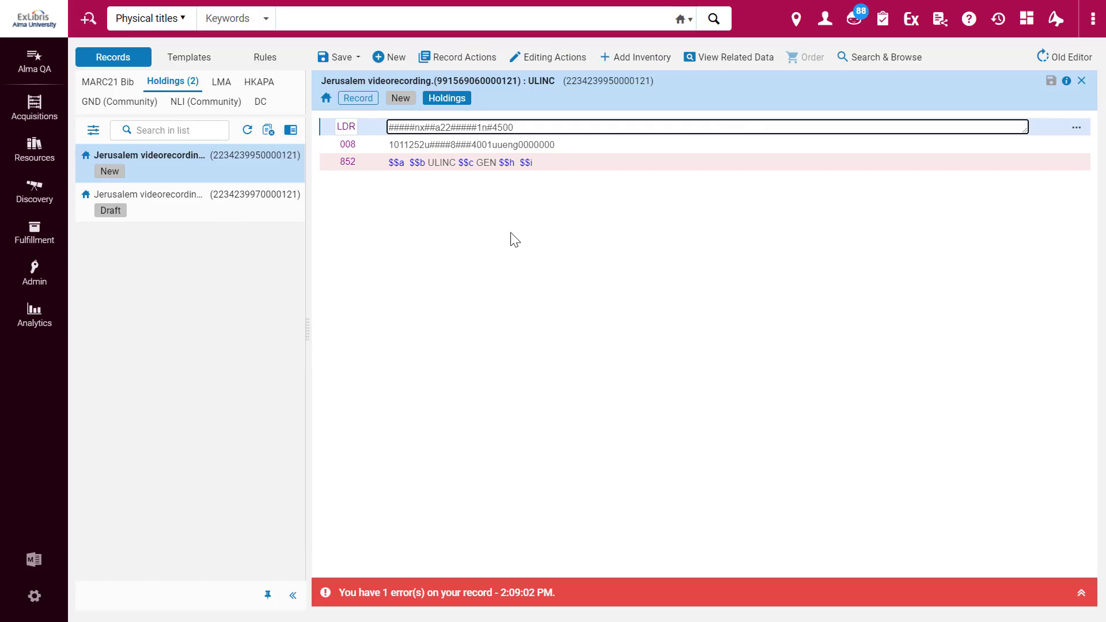
mouse_move(513, 235)
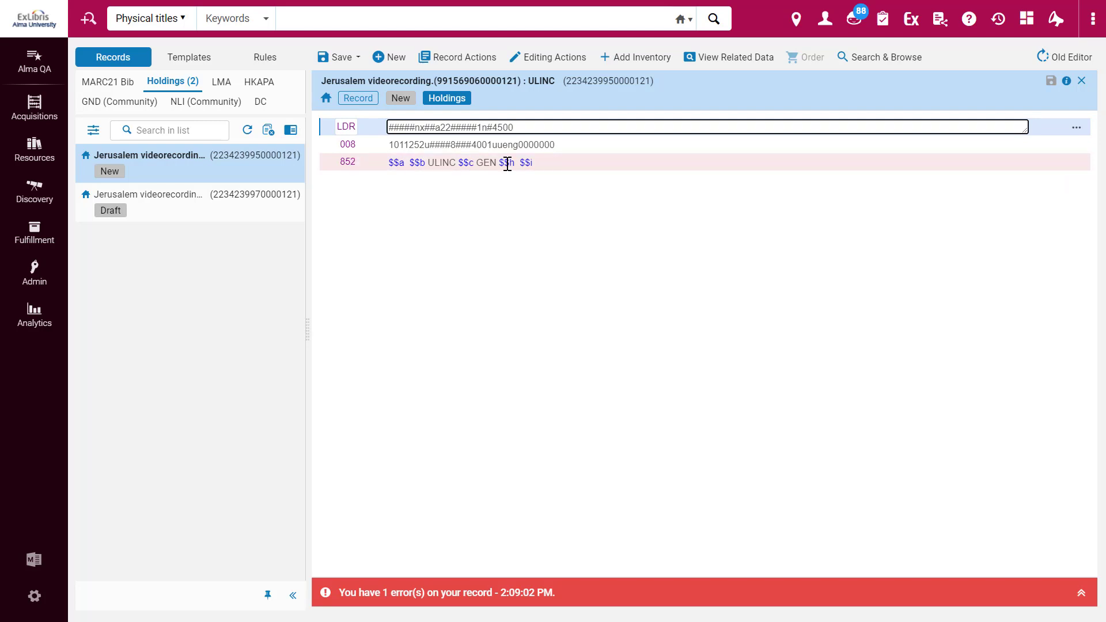
Step: Enter DVD?DuP in subfield h of the holdings 852 field
type("D")
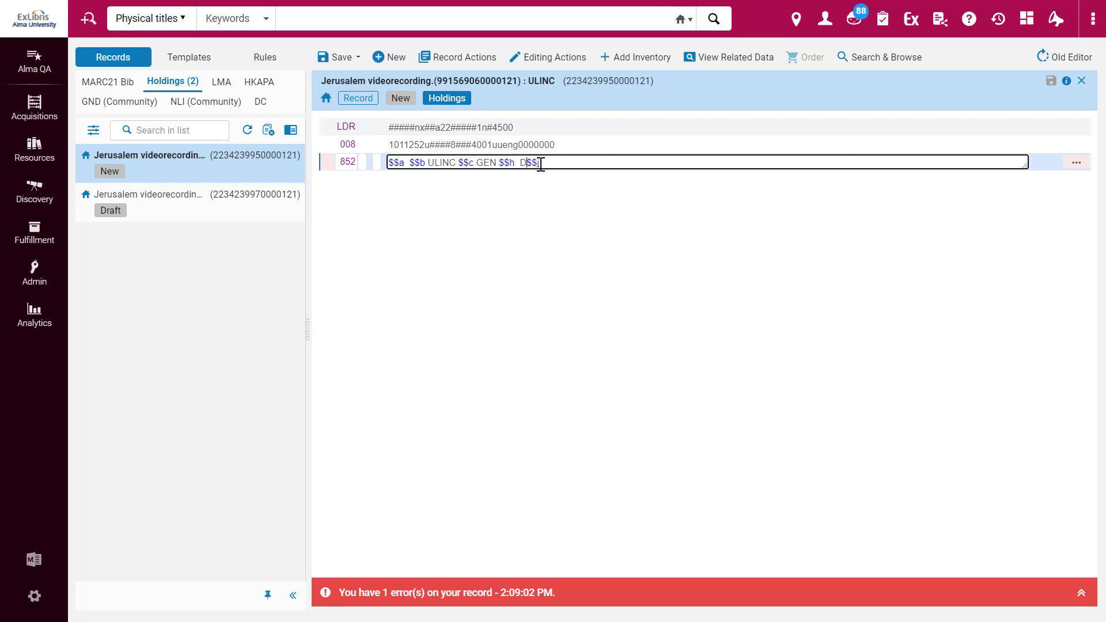
type("DVD")
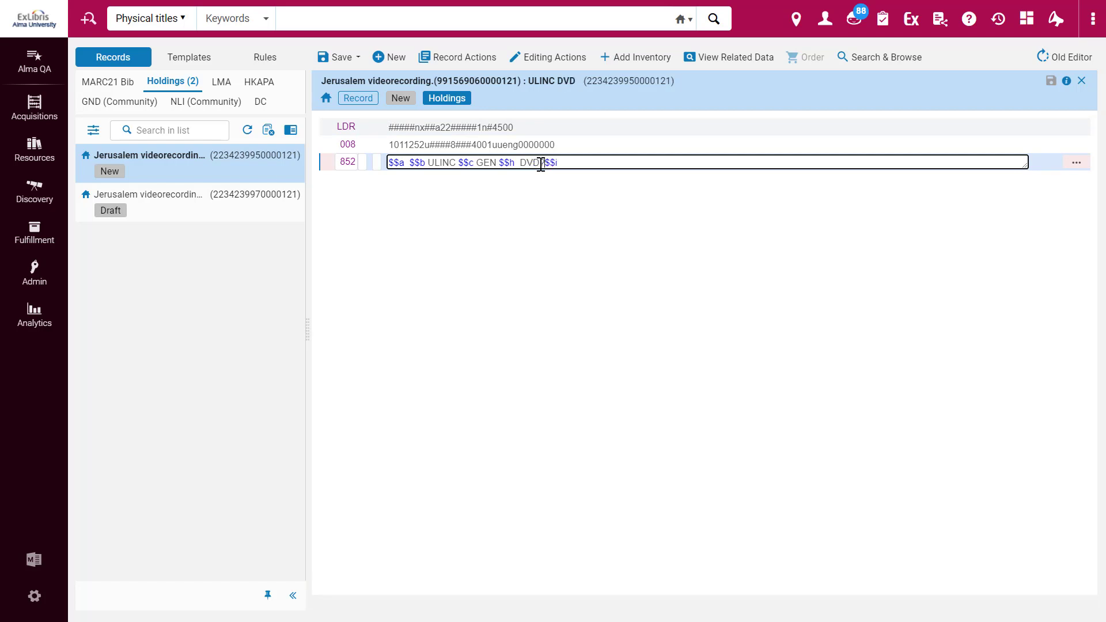
type("DuP")
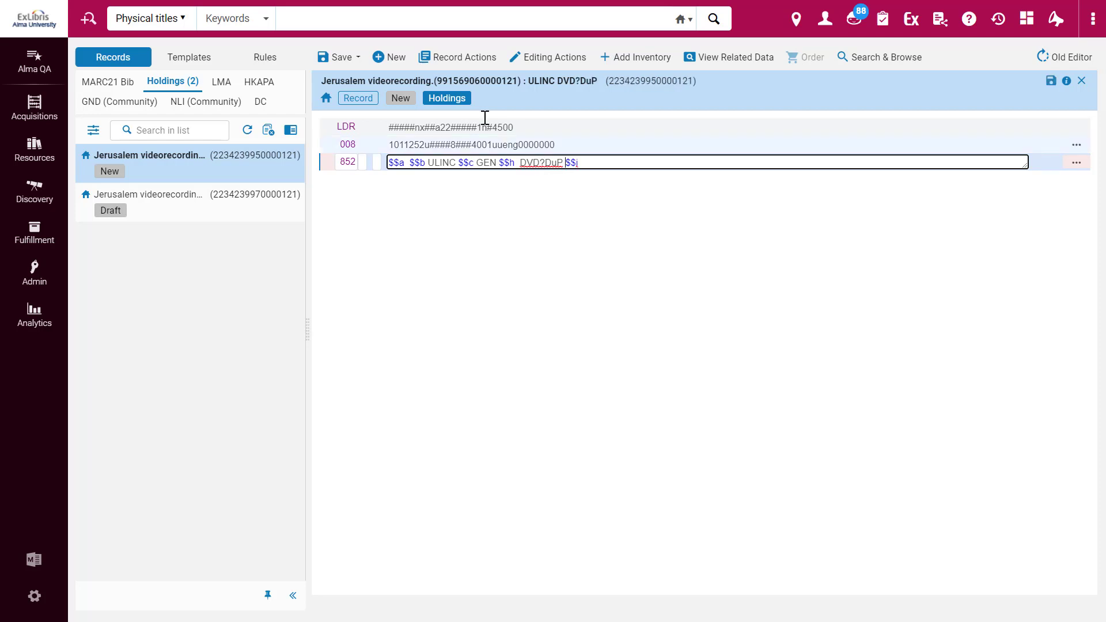
Step: Generate the holdings accession number, overwriting 852 $h to DVD5DuP
left_click(463, 57)
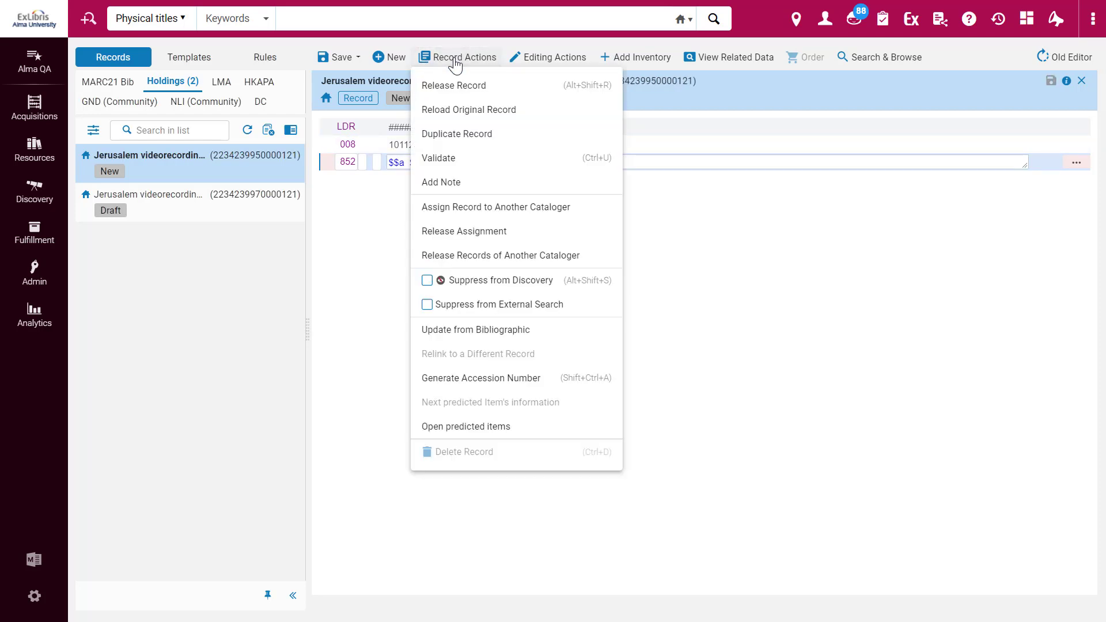
left_click(480, 378)
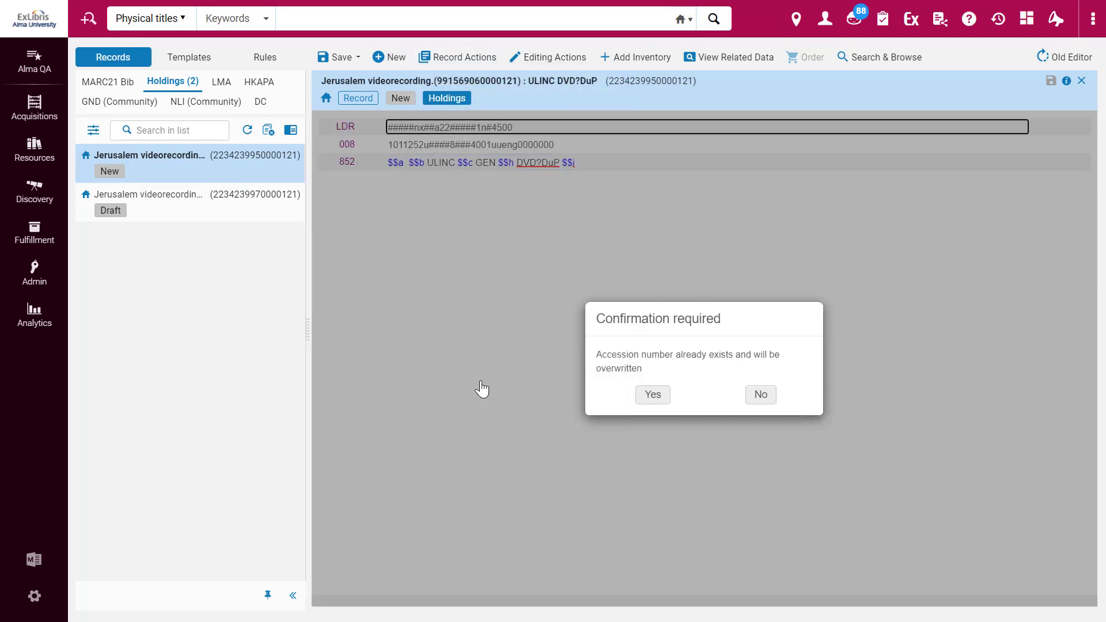
left_click(653, 395)
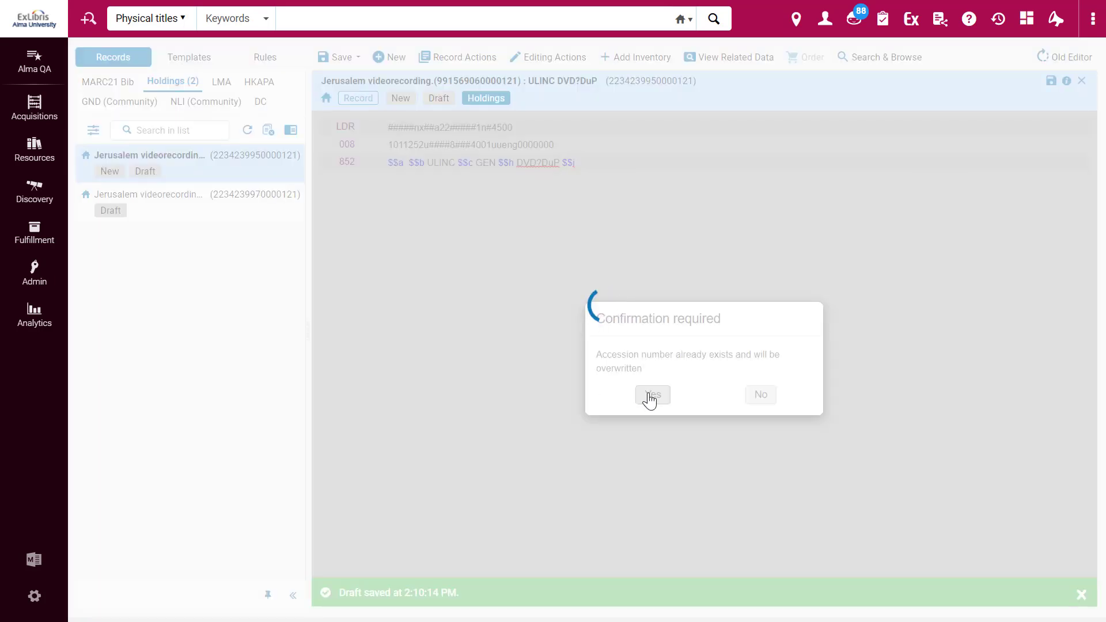
left_click(653, 395)
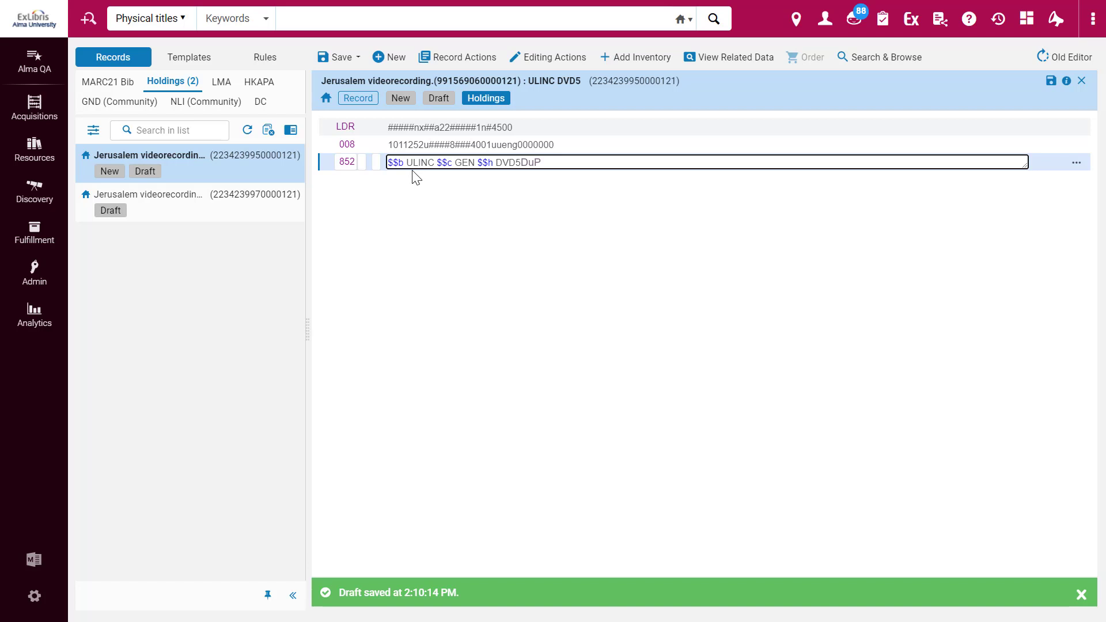
Step: Save the holdings record
left_click(344, 57)
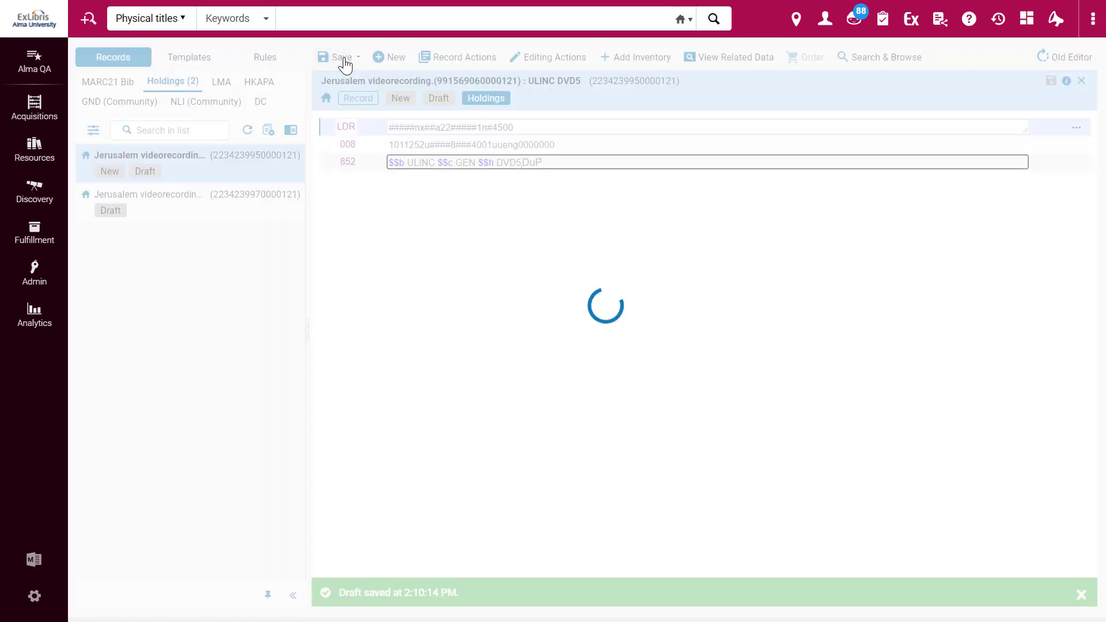
left_click(338, 57)
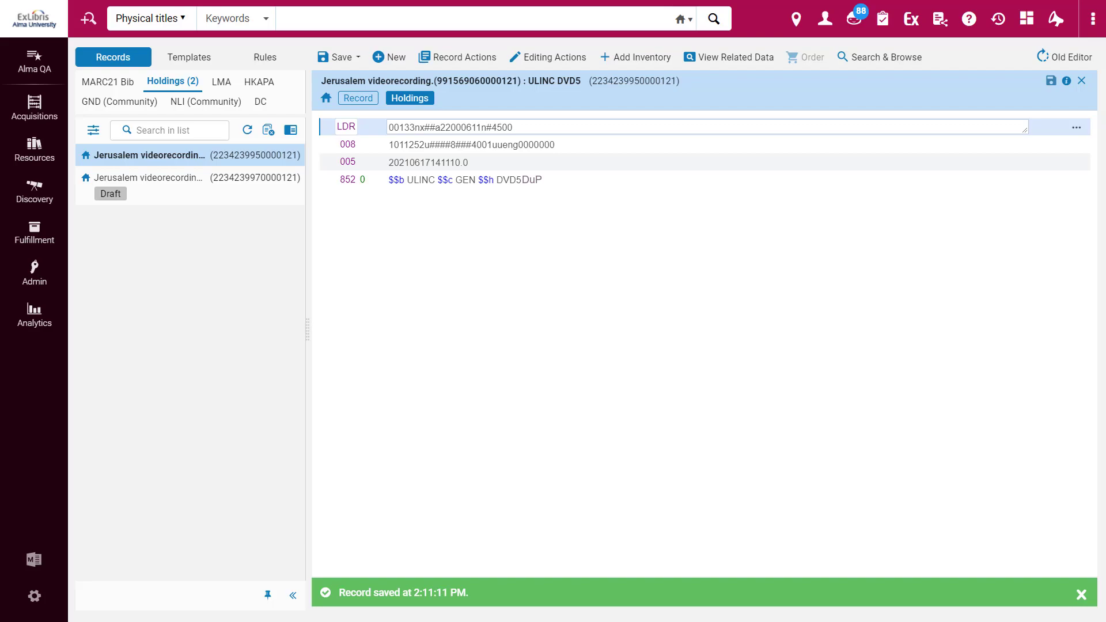